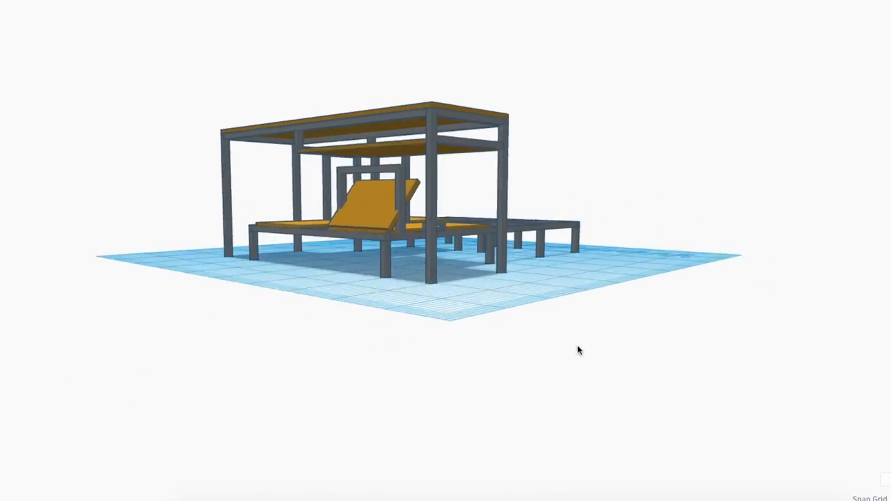
{"action": "left_click_drag", "start_coordinate": [582, 351], "coordinate": [401, 457]}
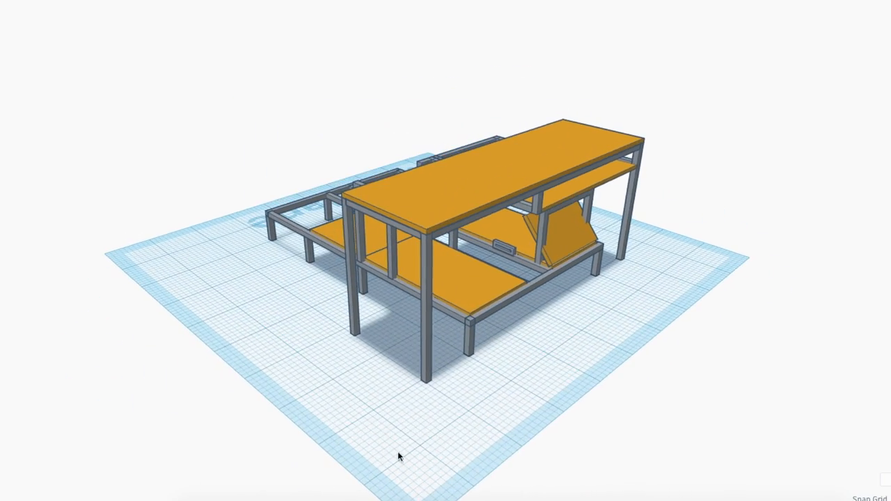
{"action": "left_click_drag", "start_coordinate": [401, 457], "coordinate": [568, 334]}
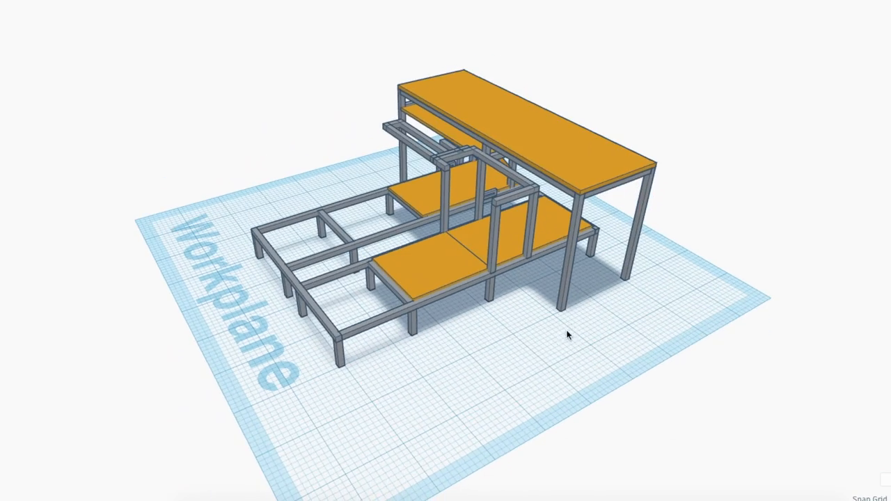